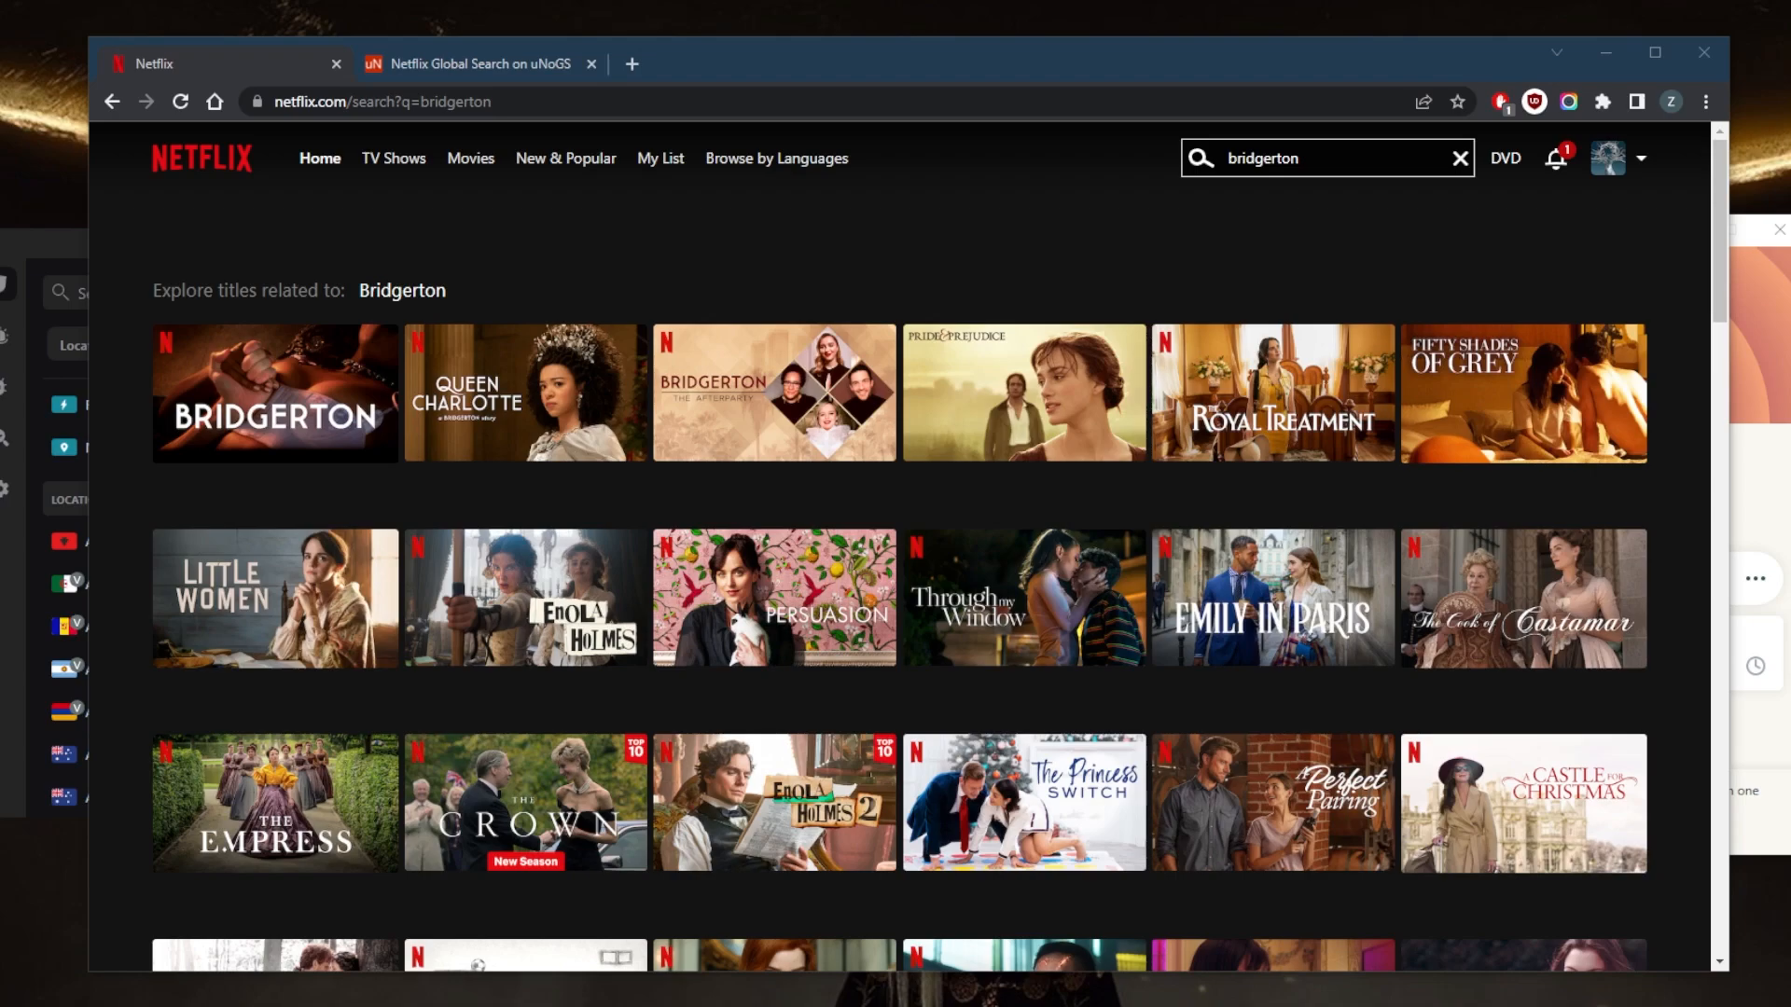
mouse_move(480, 90)
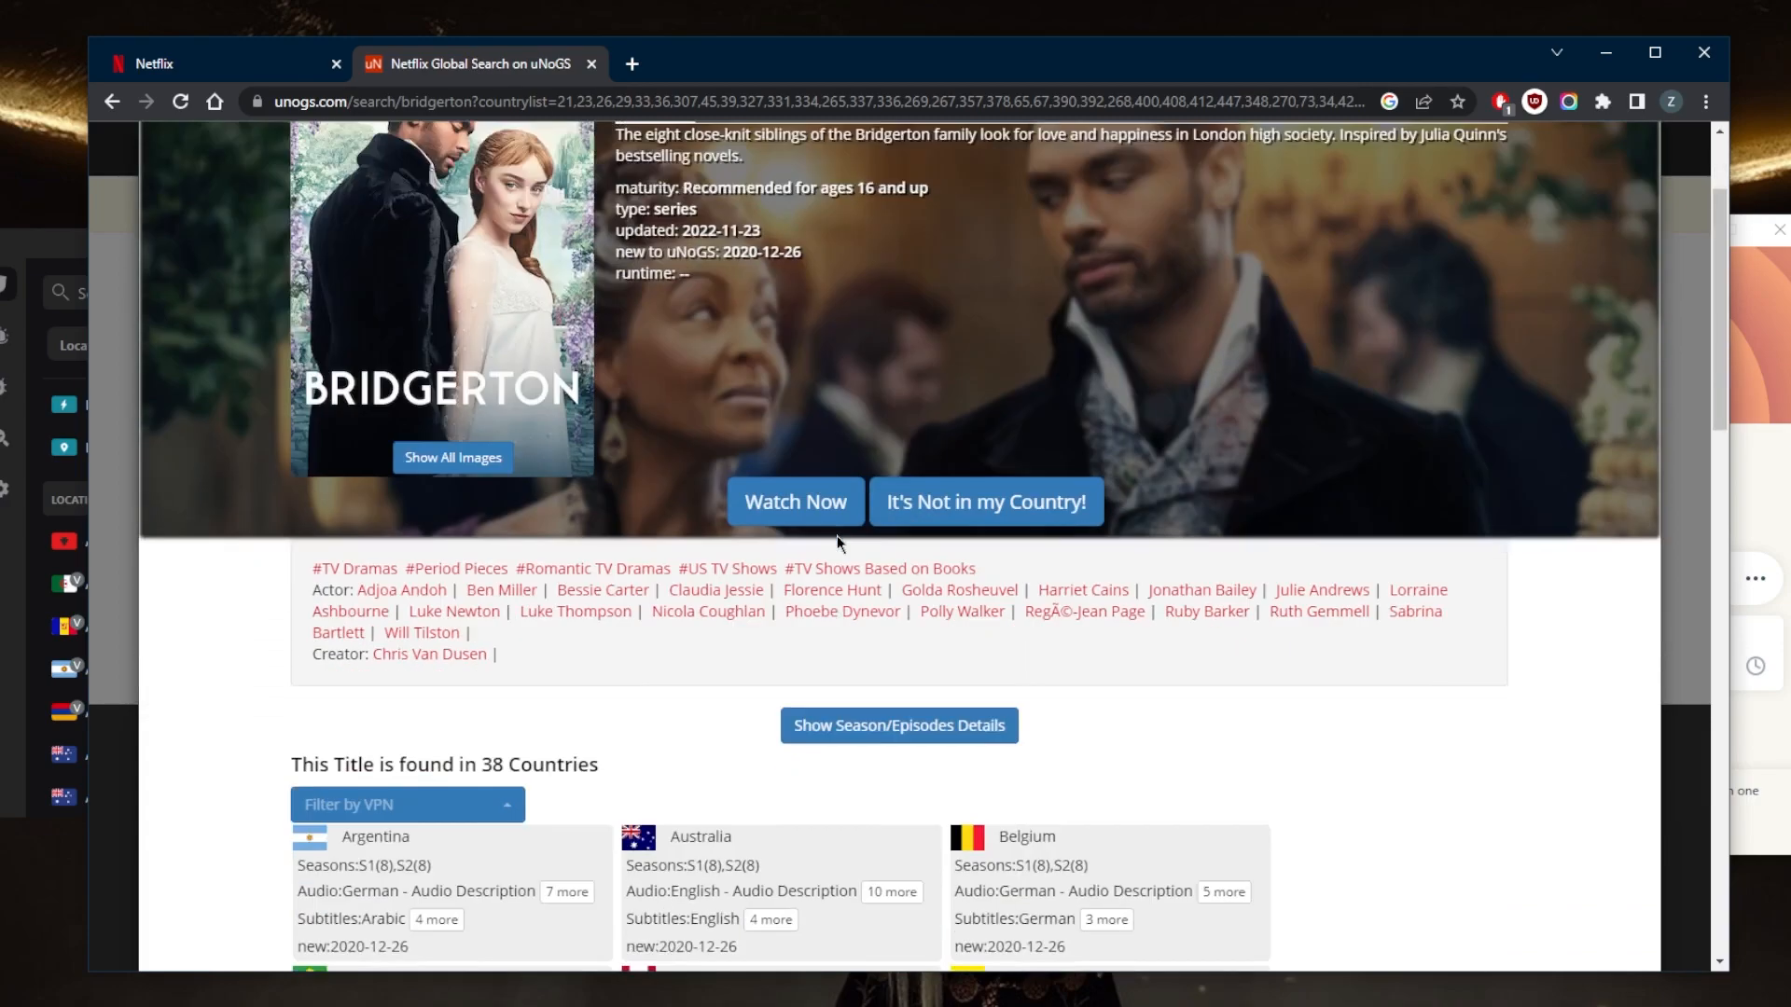
Review Bridgerton's 38-country availability list in uNoGS, confirming Canada is included.
scroll("down", 3)
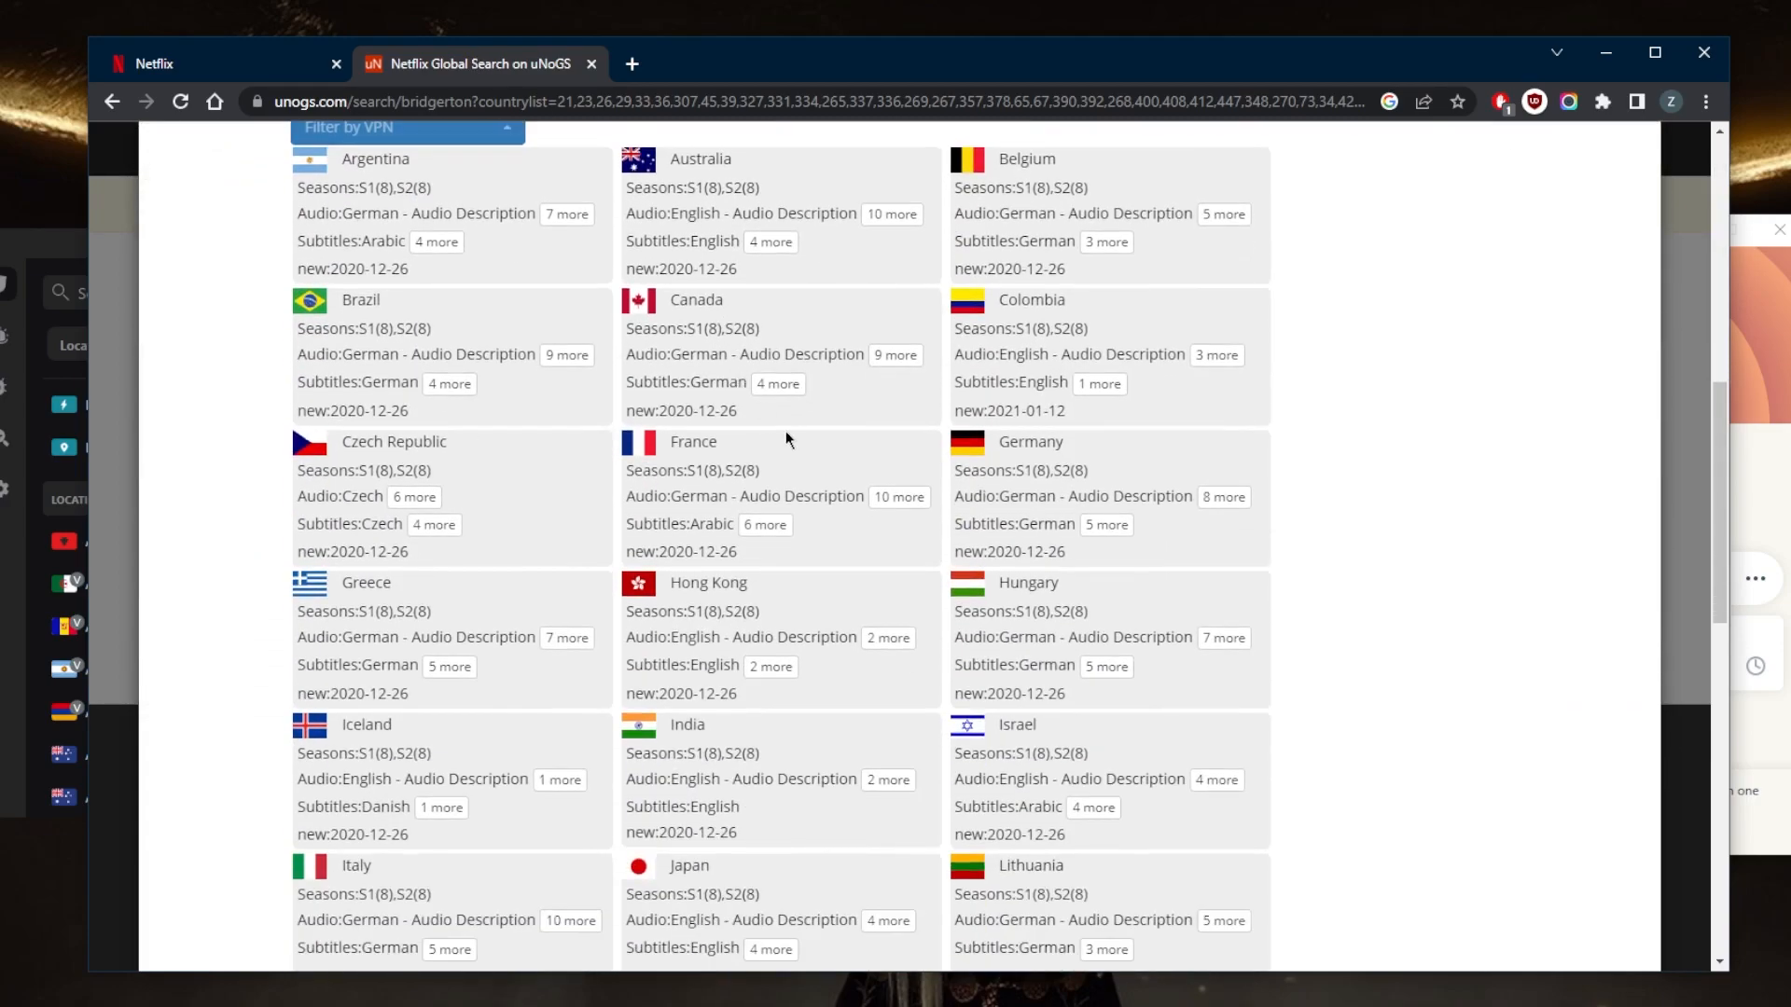
scroll("up", 3)
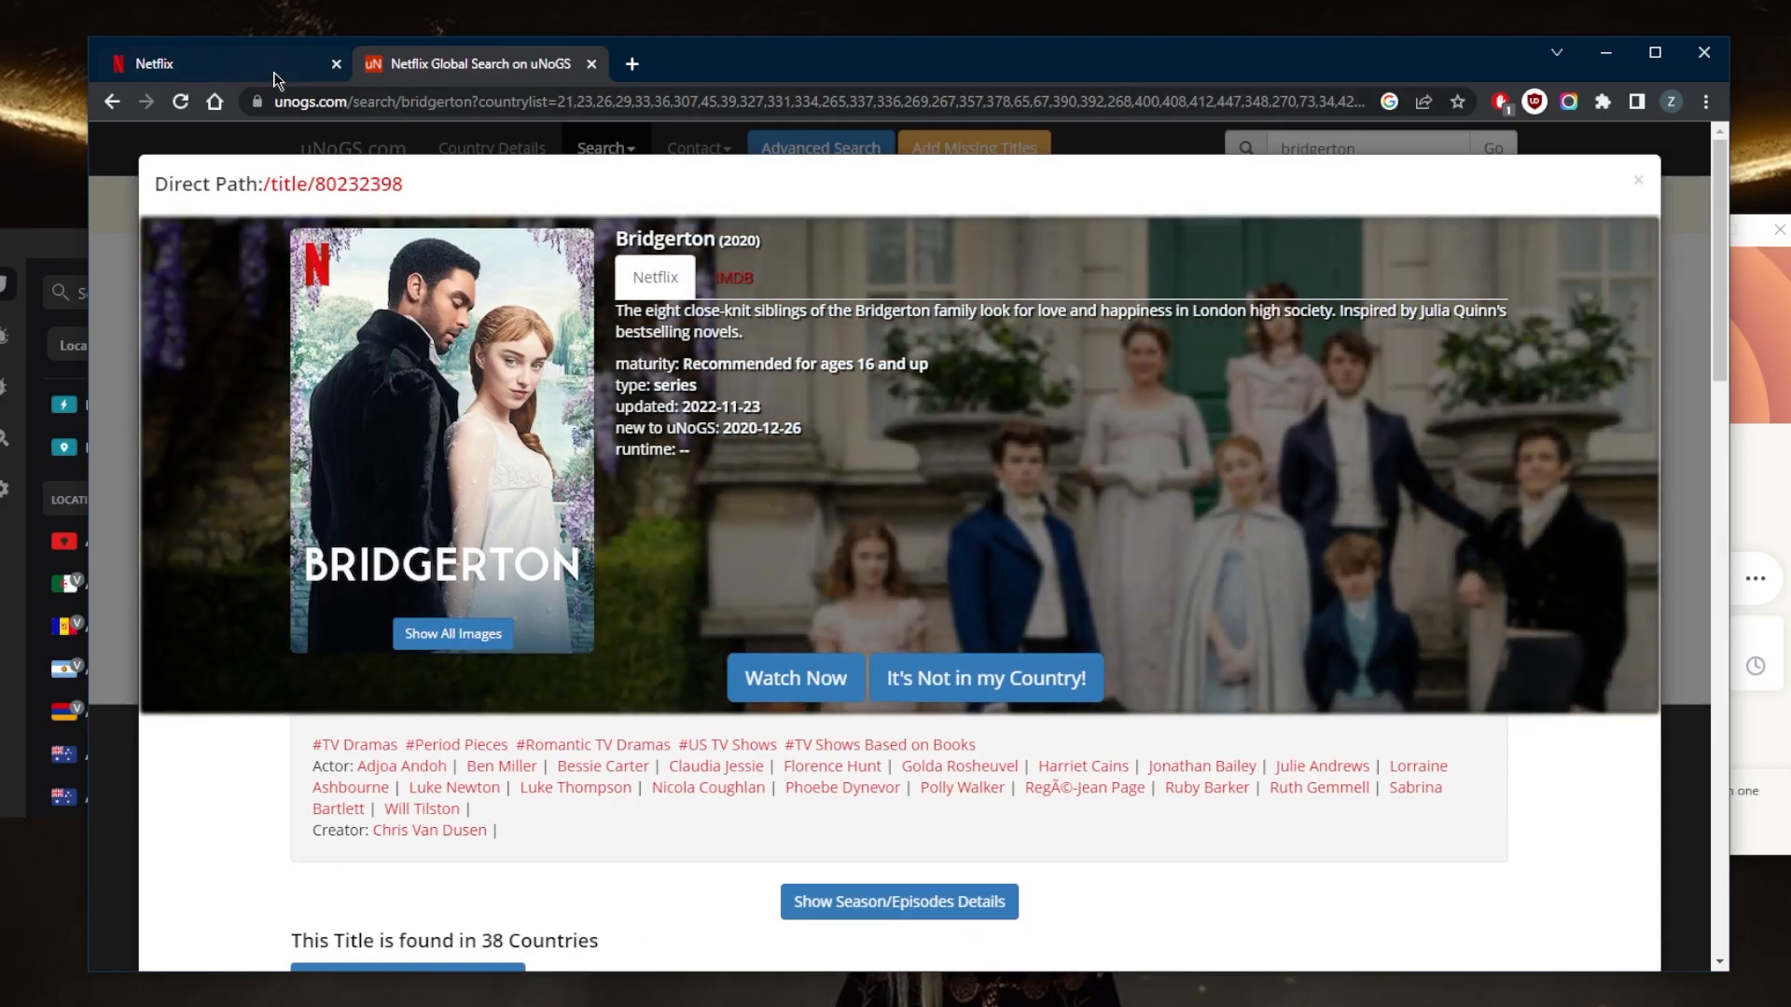
Return to the Netflix Bridgerton search results with ExpressVPN showing Not Connected.
left_click(155, 63)
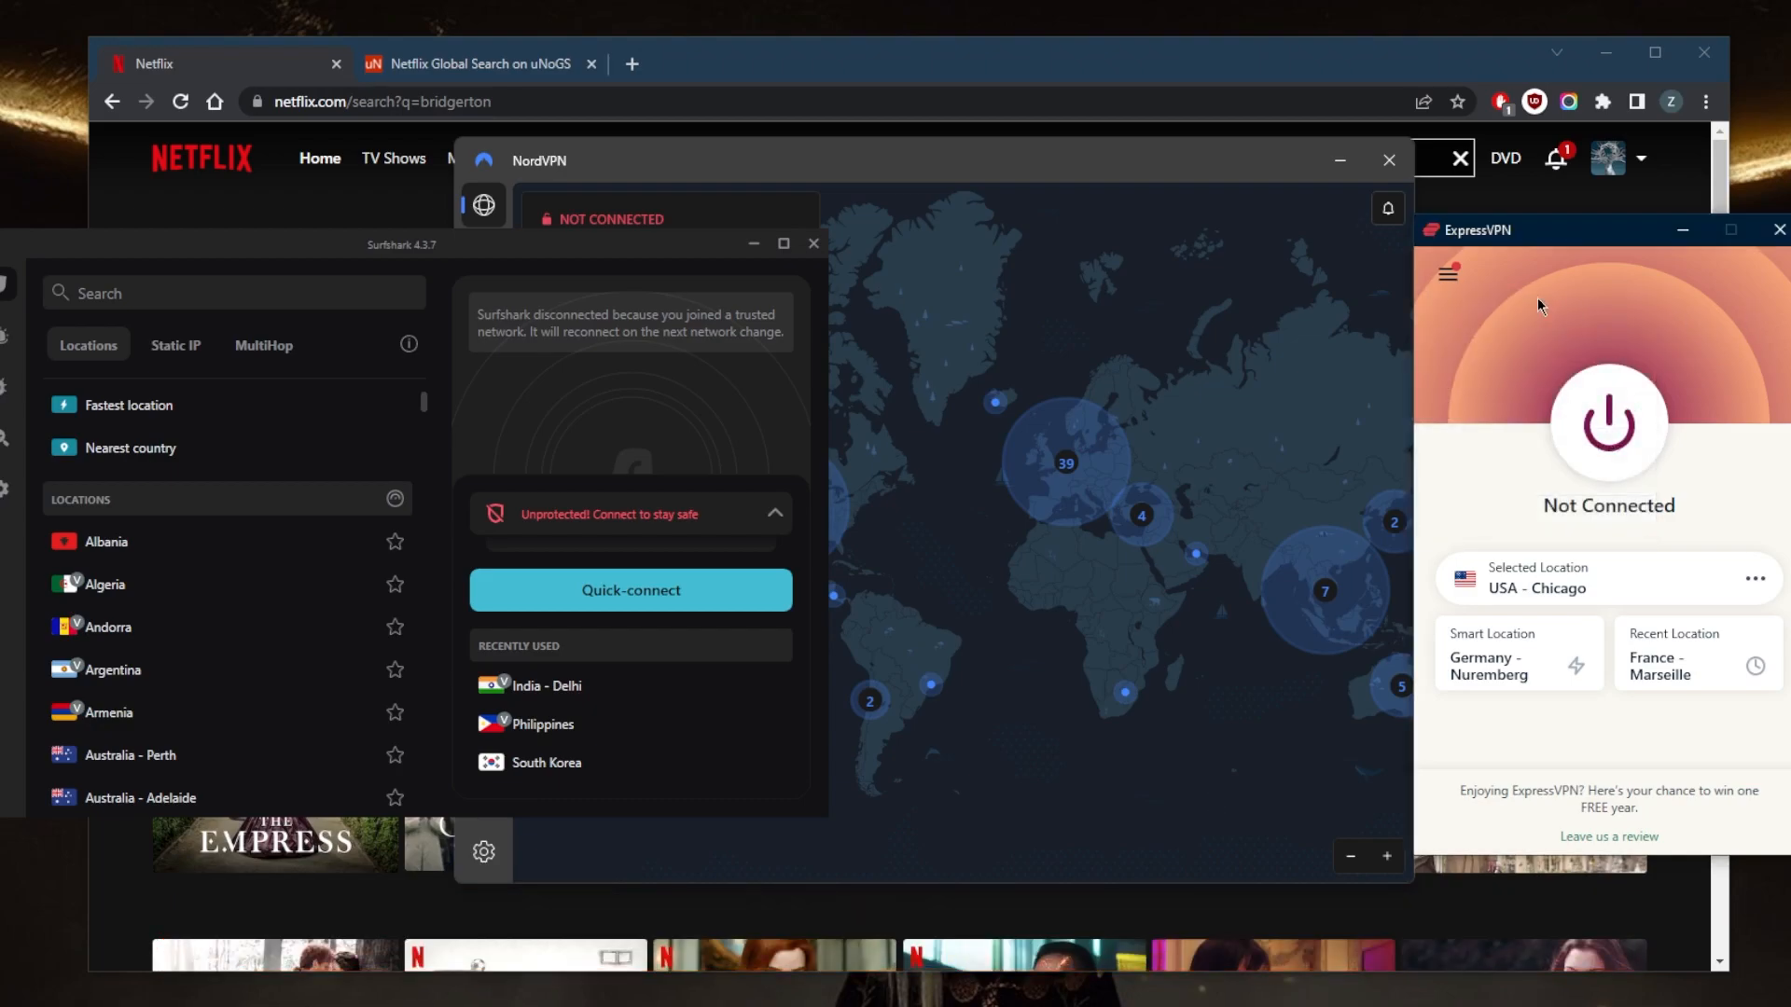
mouse_move(1466, 296)
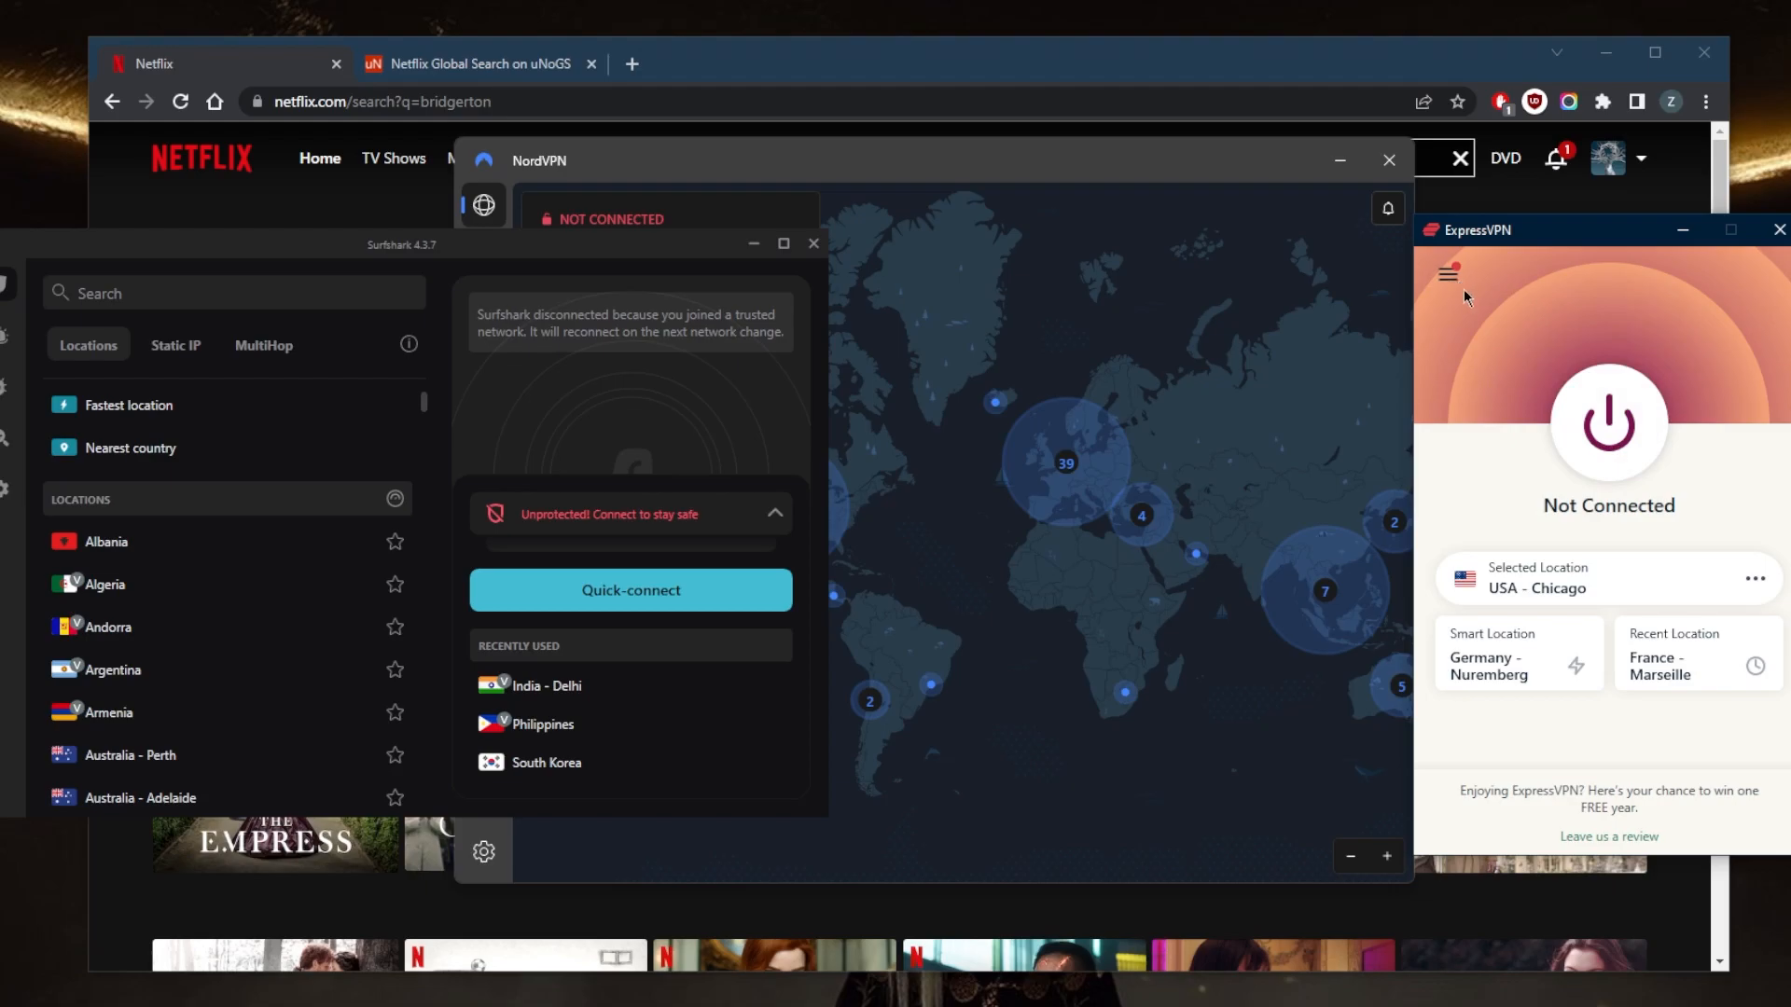
Connect ExpressVPN to Canada from the Americas location list.
left_click(1447, 274)
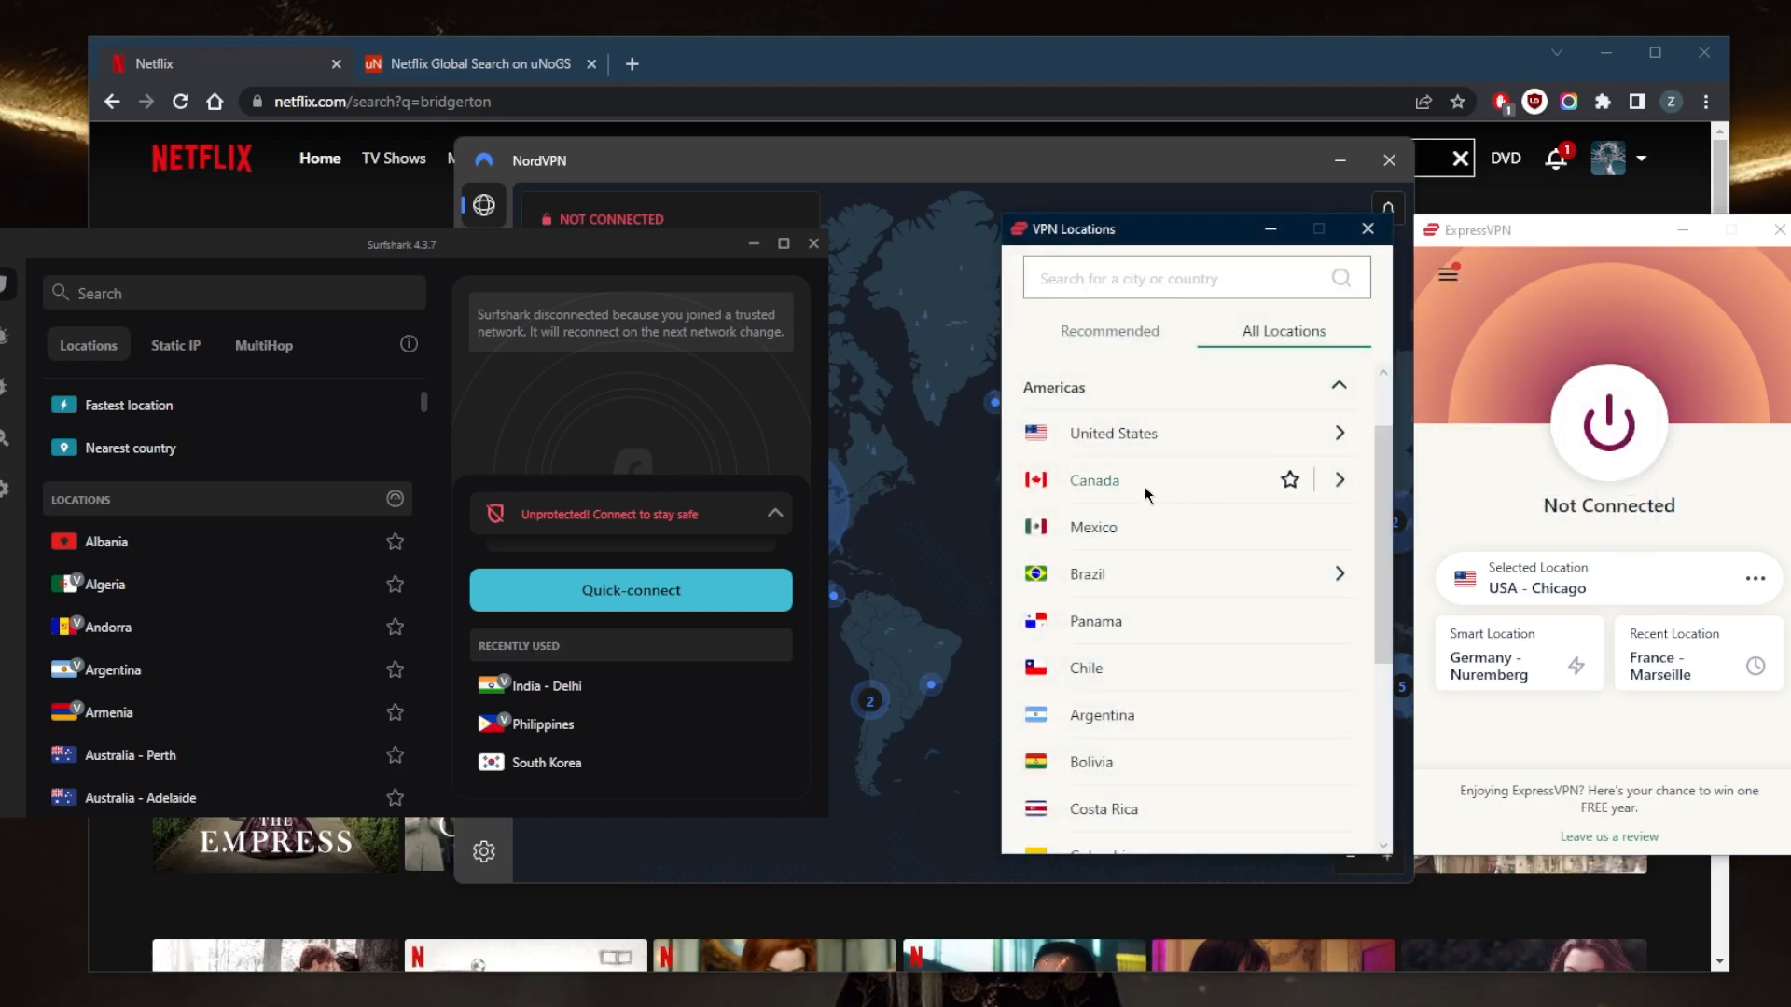
left_click(1093, 479)
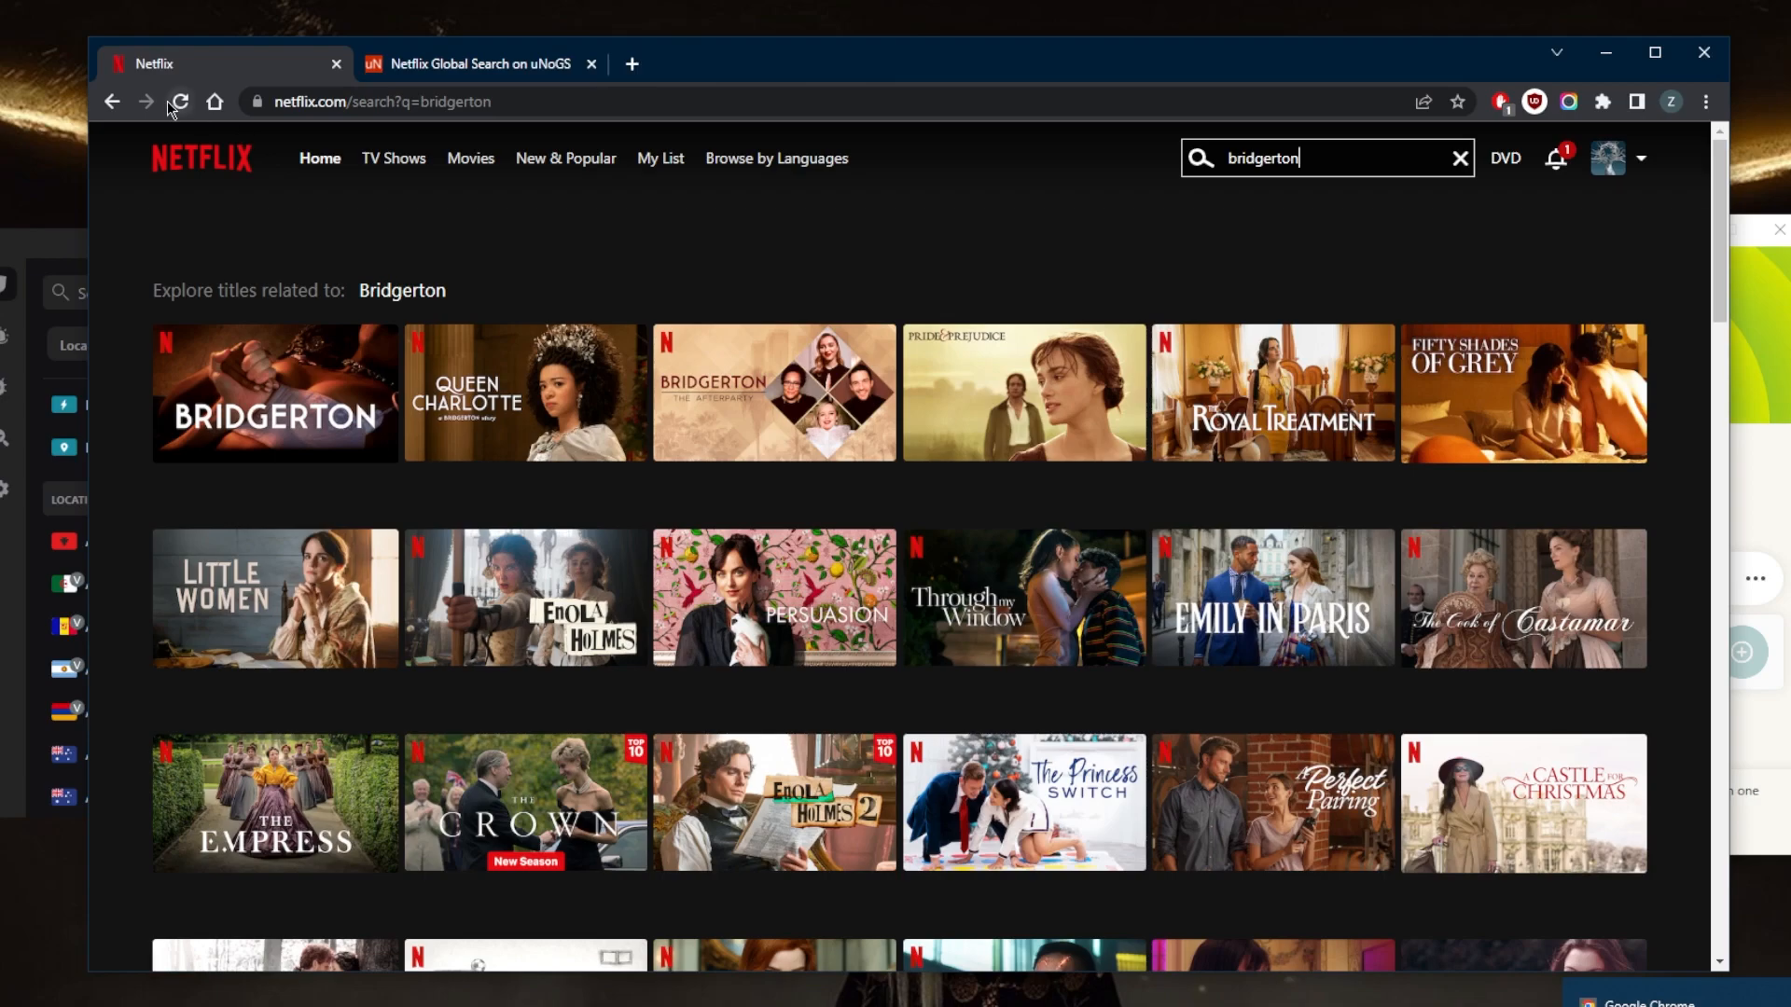
Reload the Netflix homepage and reach the Top 10 TV Shows in Canada Today row.
left_click(179, 101)
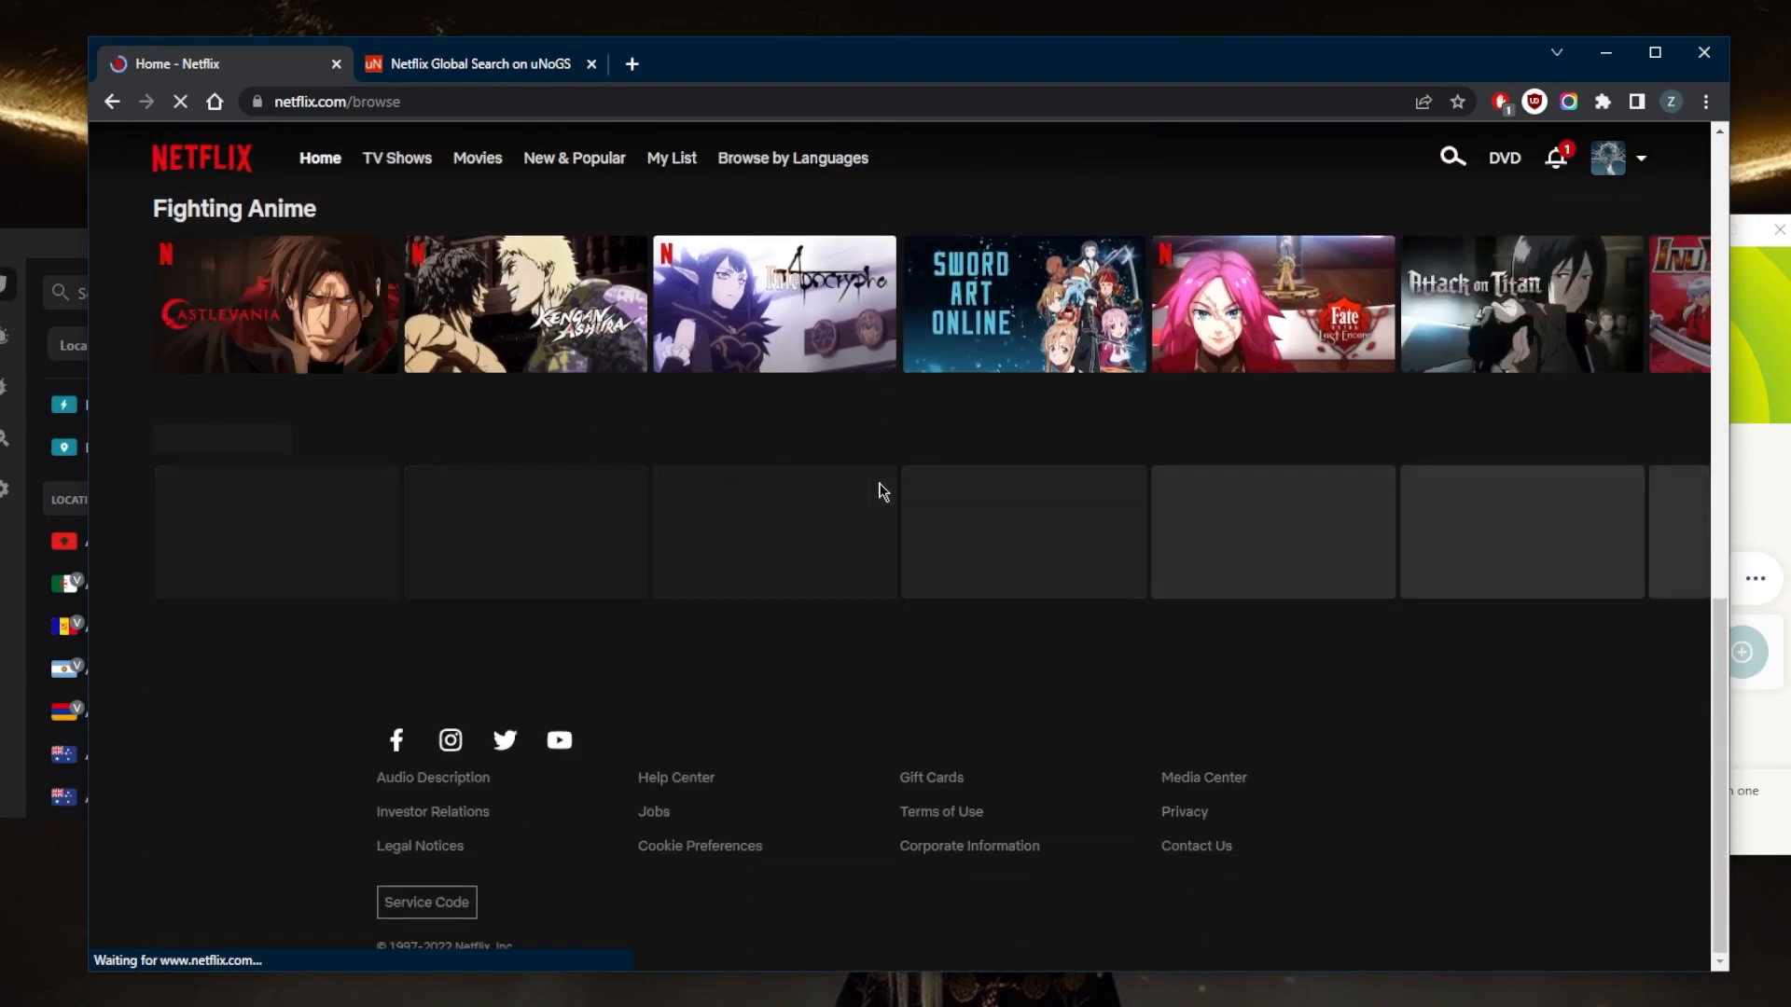
left_click(179, 101)
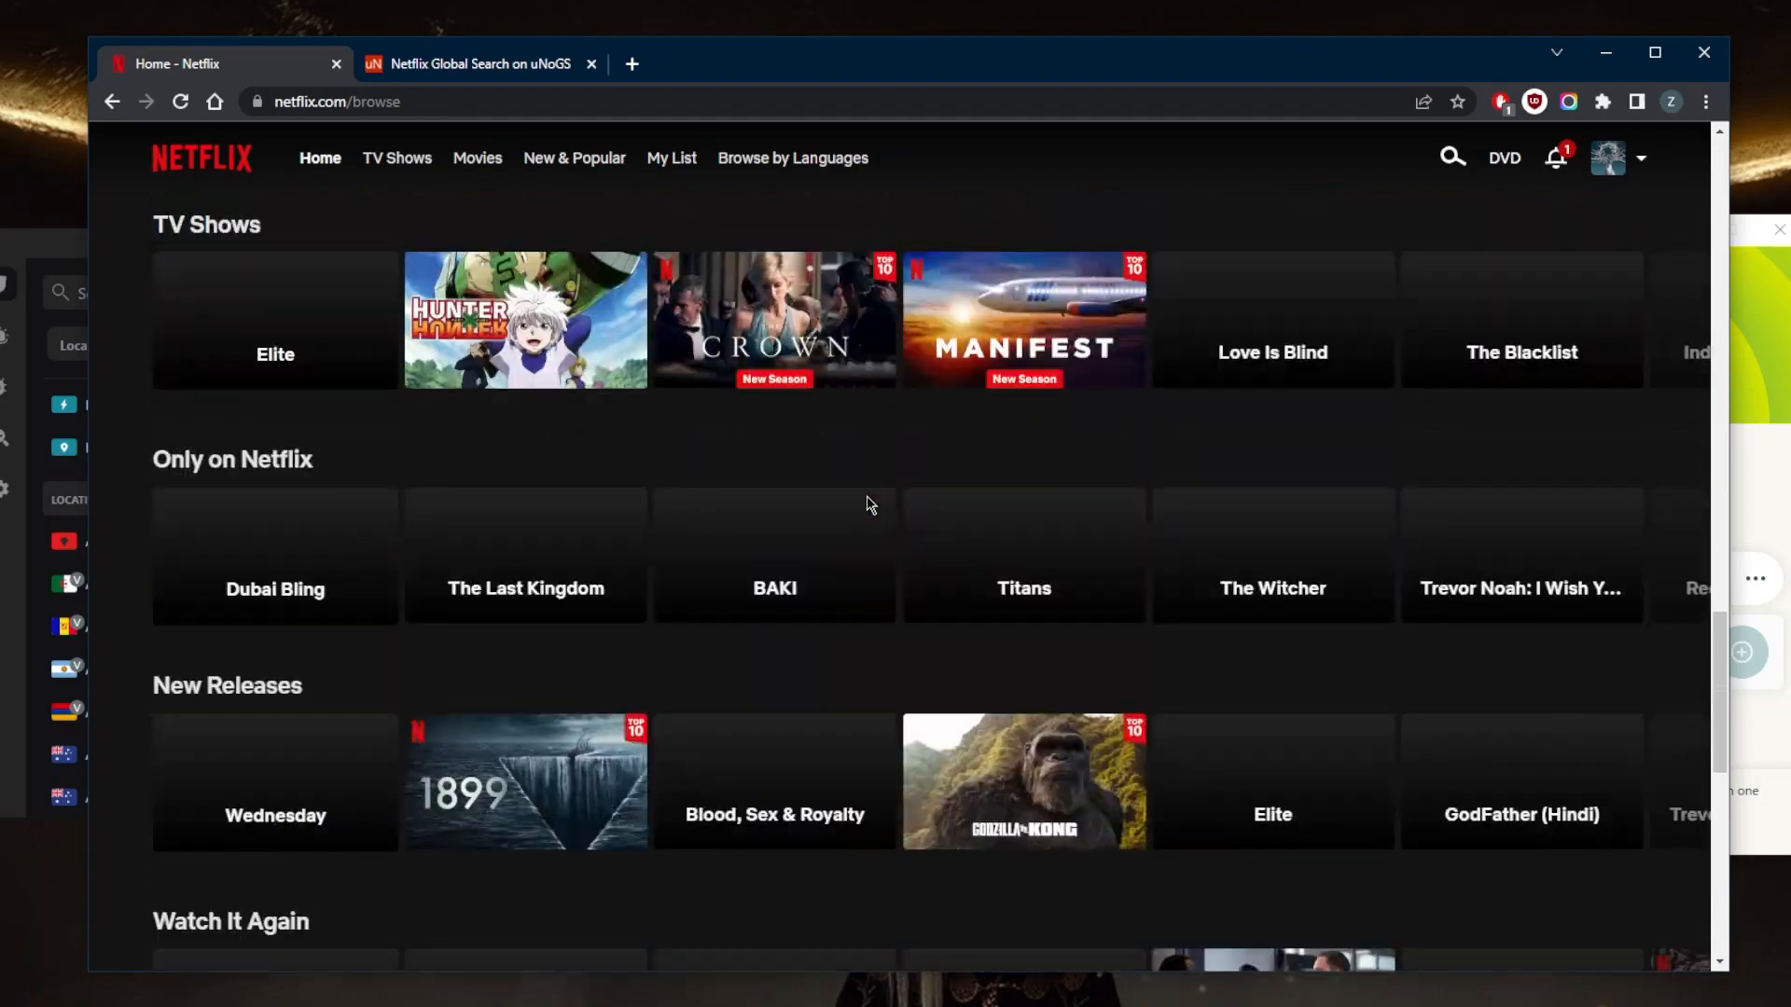
scroll("down", 3)
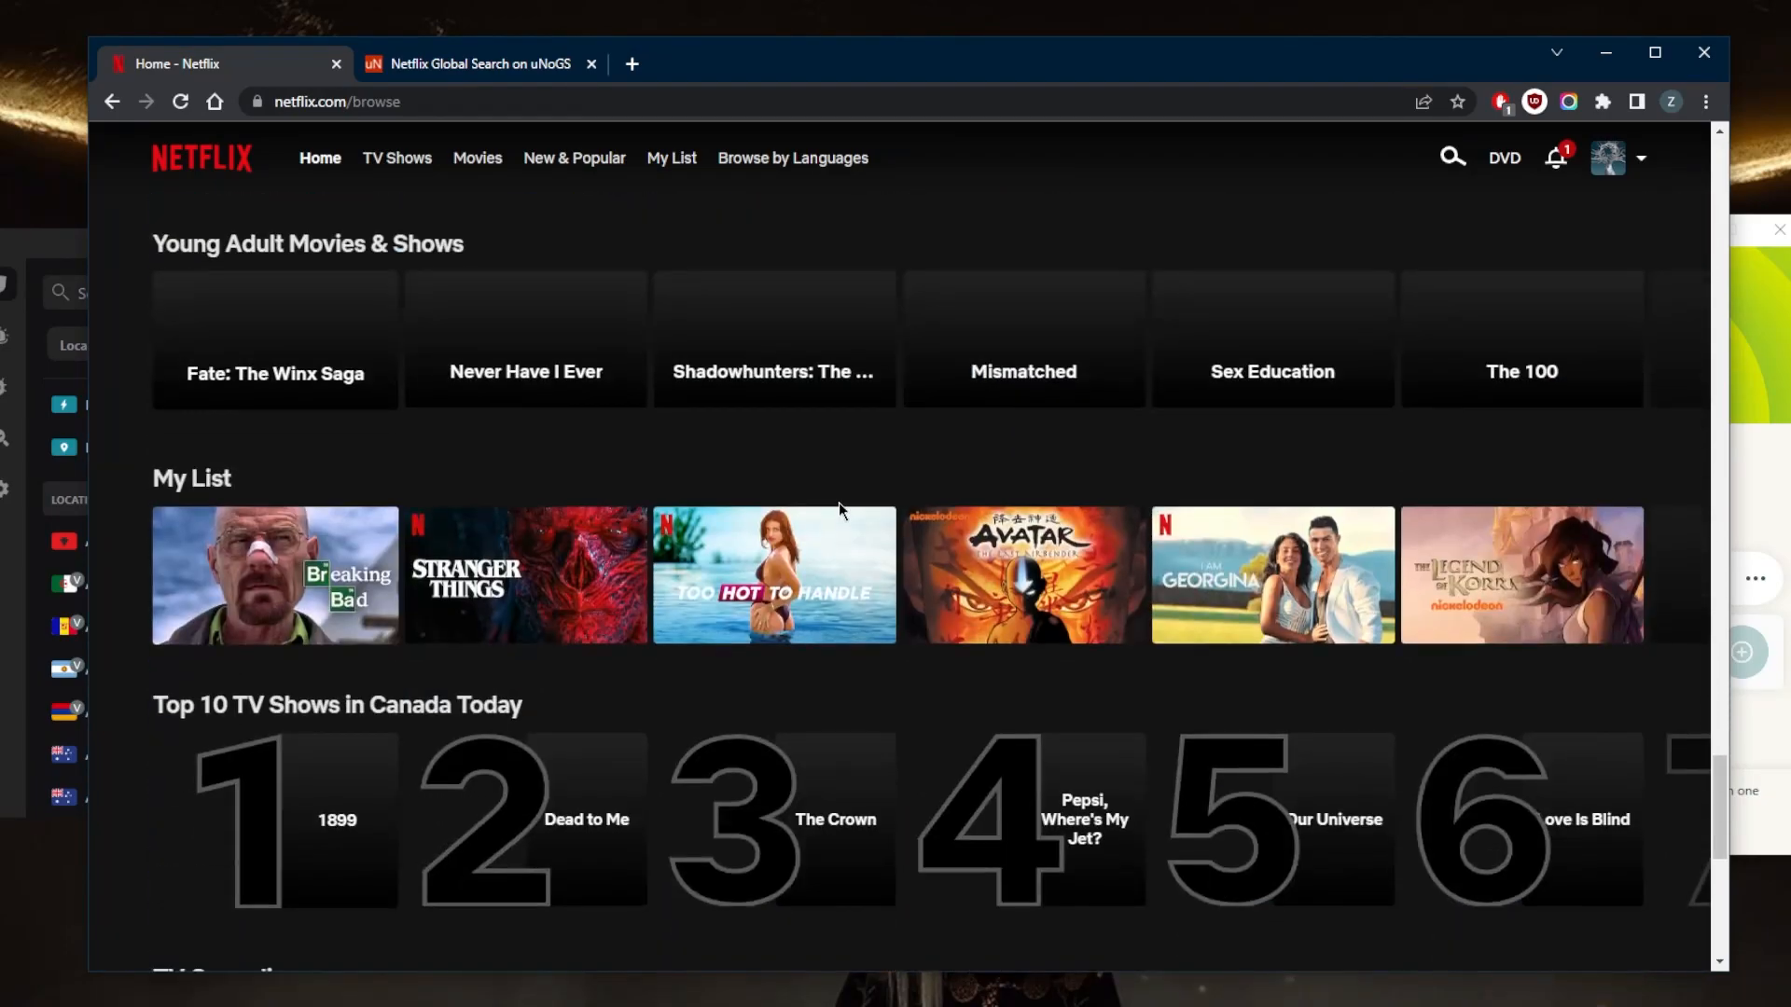
scroll("down", 3)
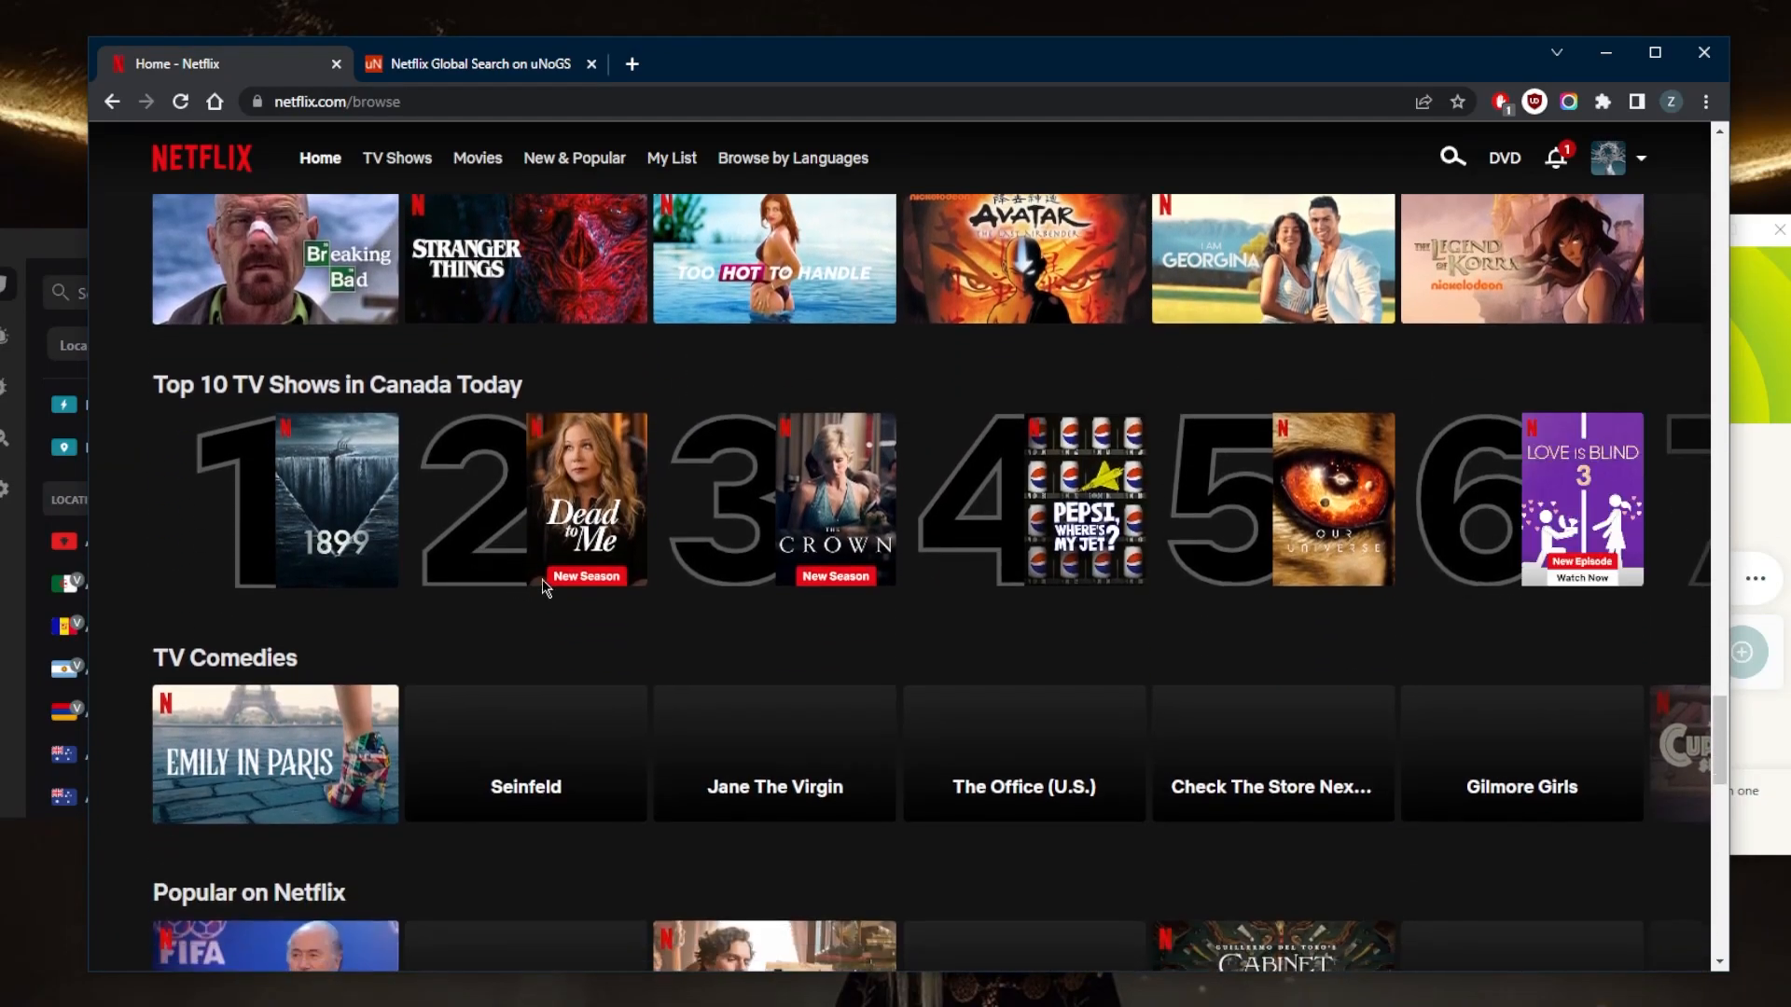